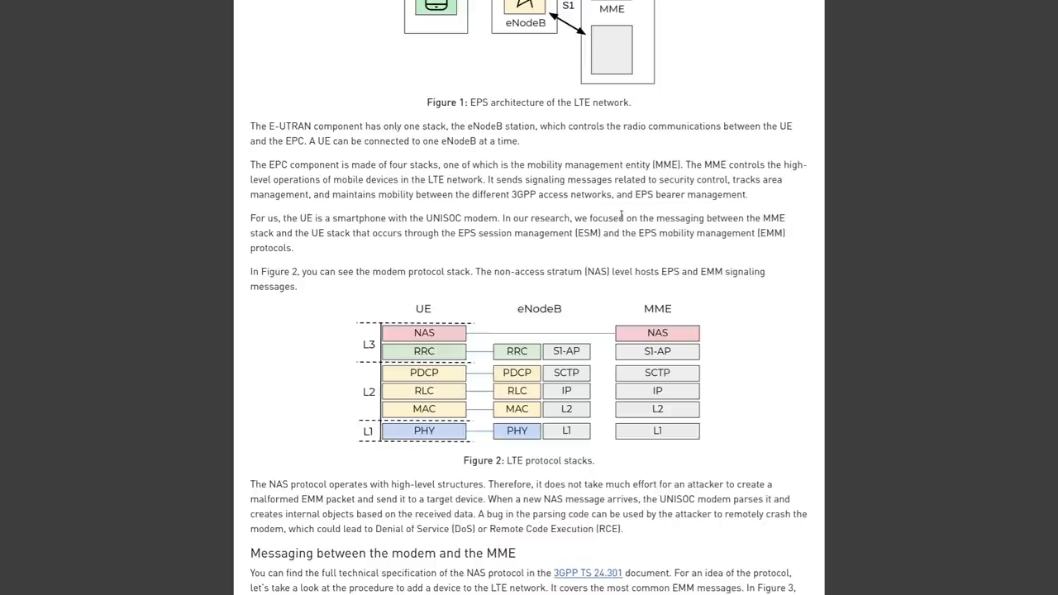
# Scroll the article down to Figure 3, the captured network attach flow
pyautogui.scroll(-3)
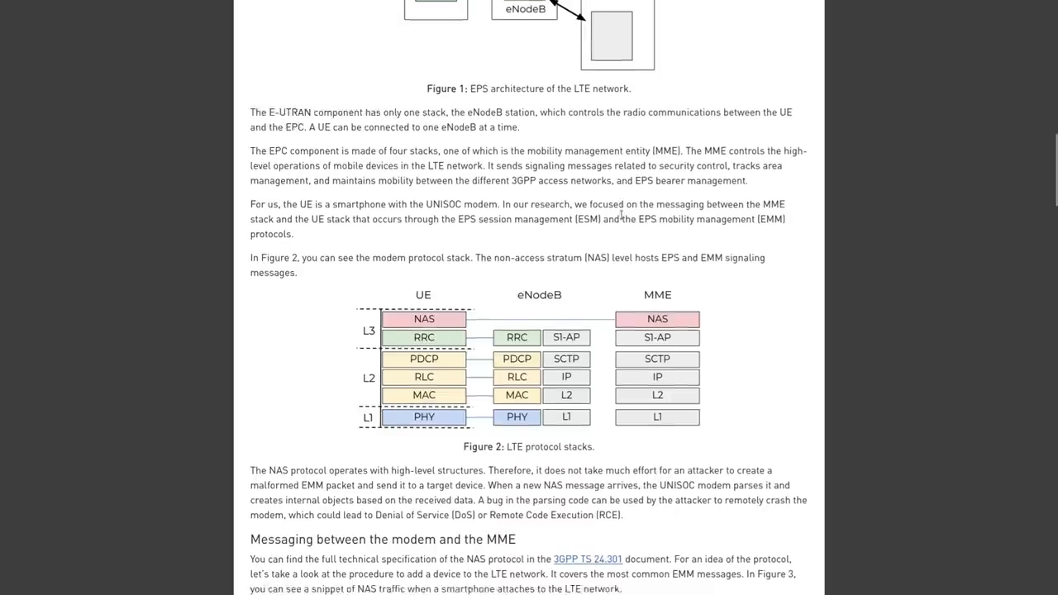
pyautogui.scroll(-3)
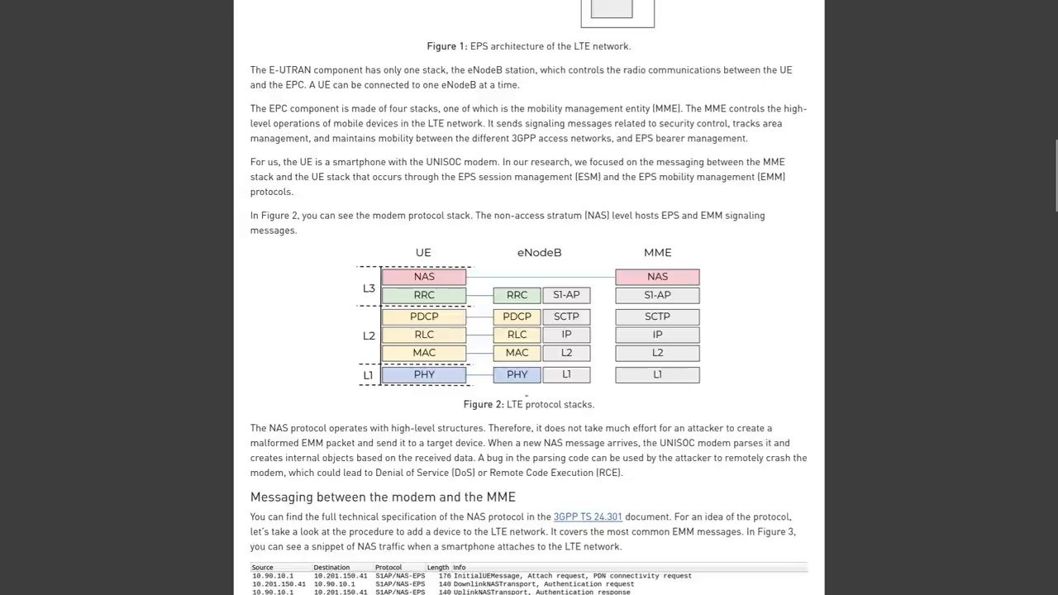
pyautogui.moveTo(404, 288)
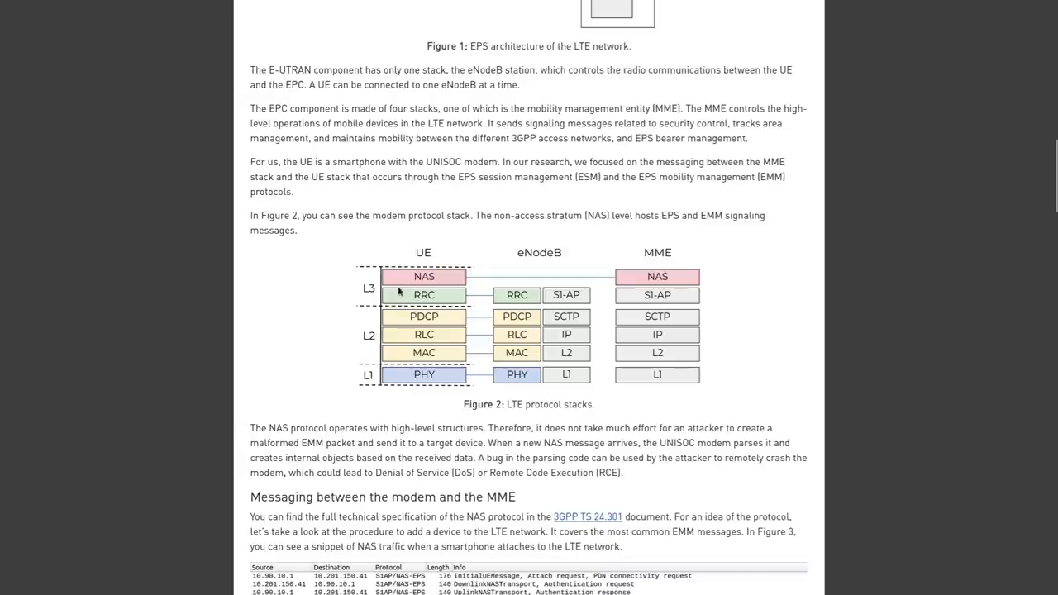
pyautogui.moveTo(470, 284)
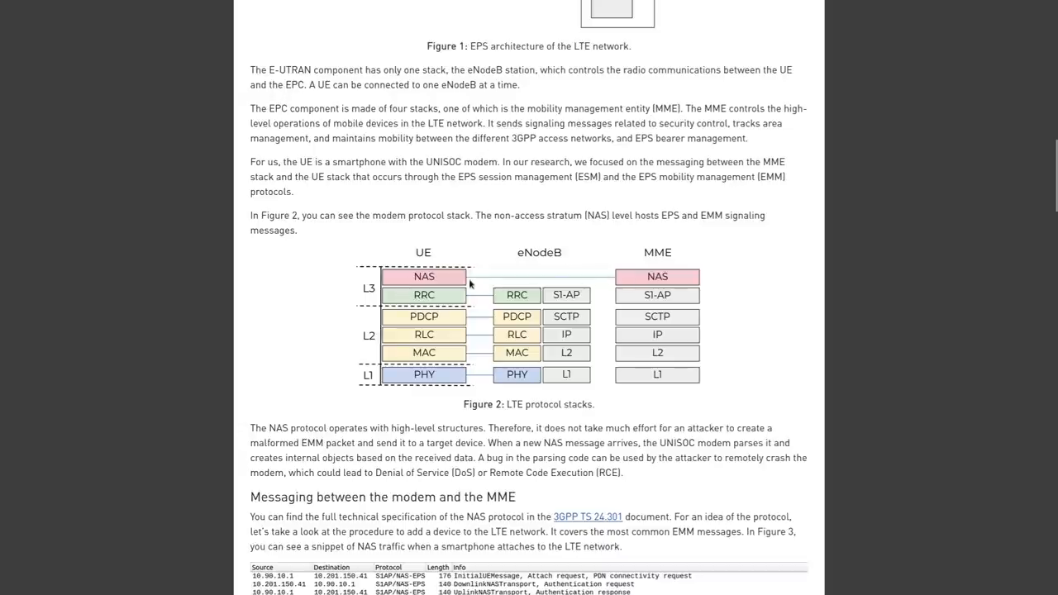
pyautogui.scroll(-3)
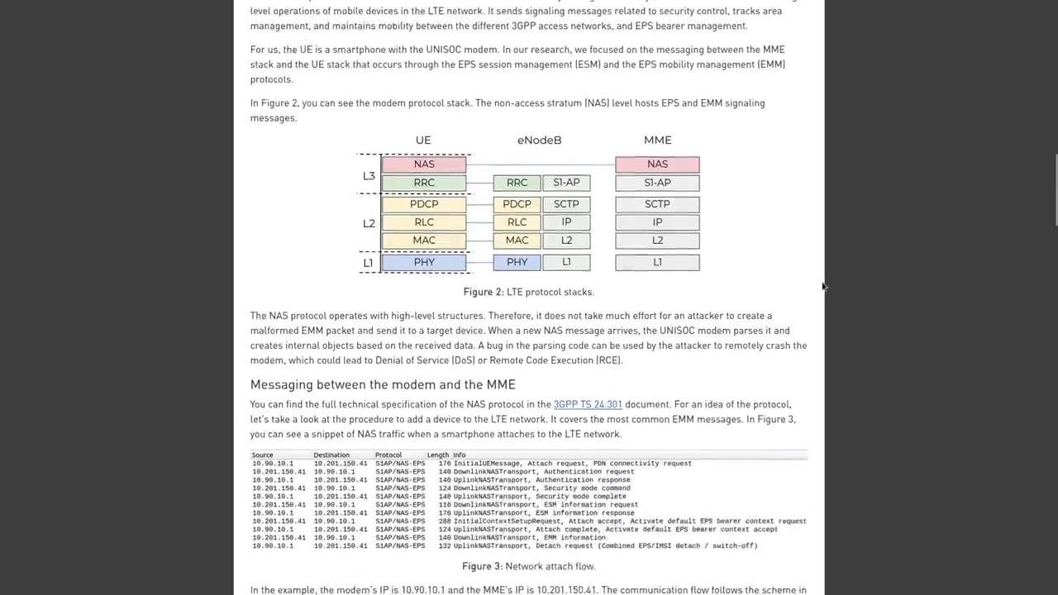
pyautogui.scroll(-3)
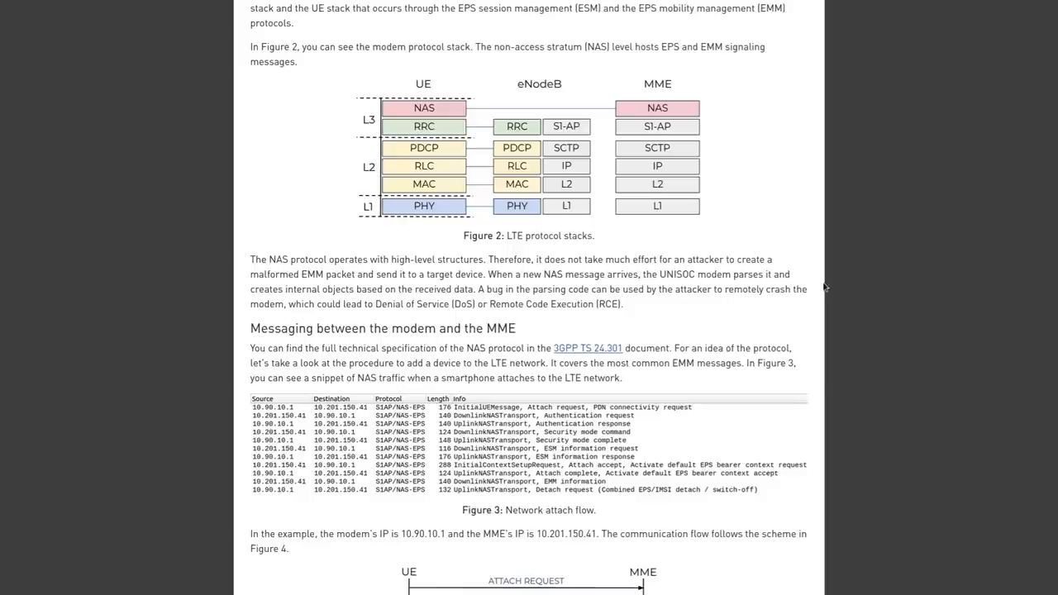
# Open the linked 3GPP TS 24.301 specification PDF and page down to its table of contents
pyautogui.click(589, 347)
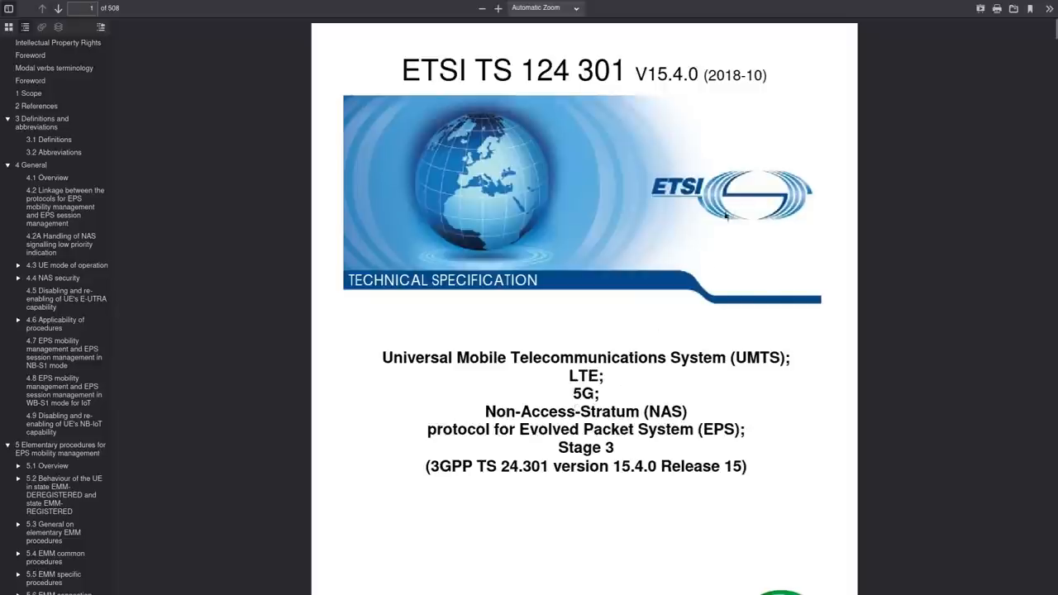
pyautogui.moveTo(876, 470)
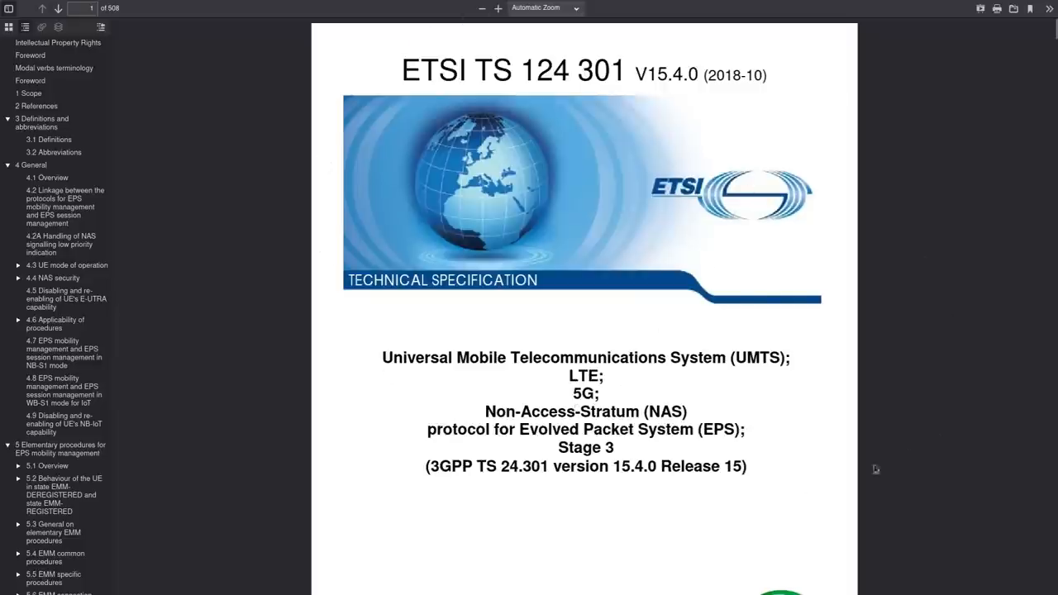
pyautogui.scroll(-3)
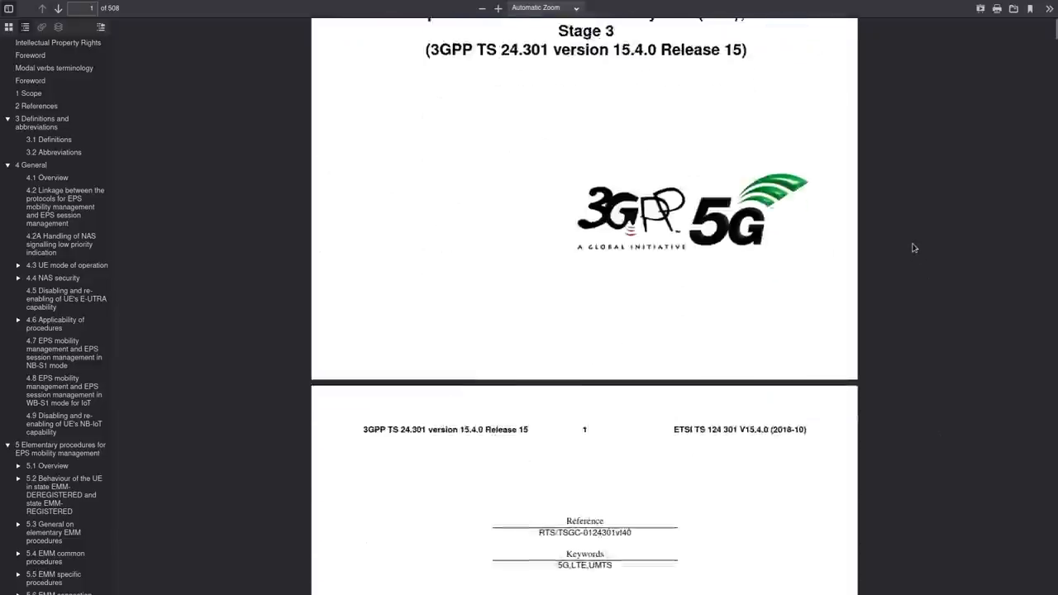
pyautogui.scroll(-3)
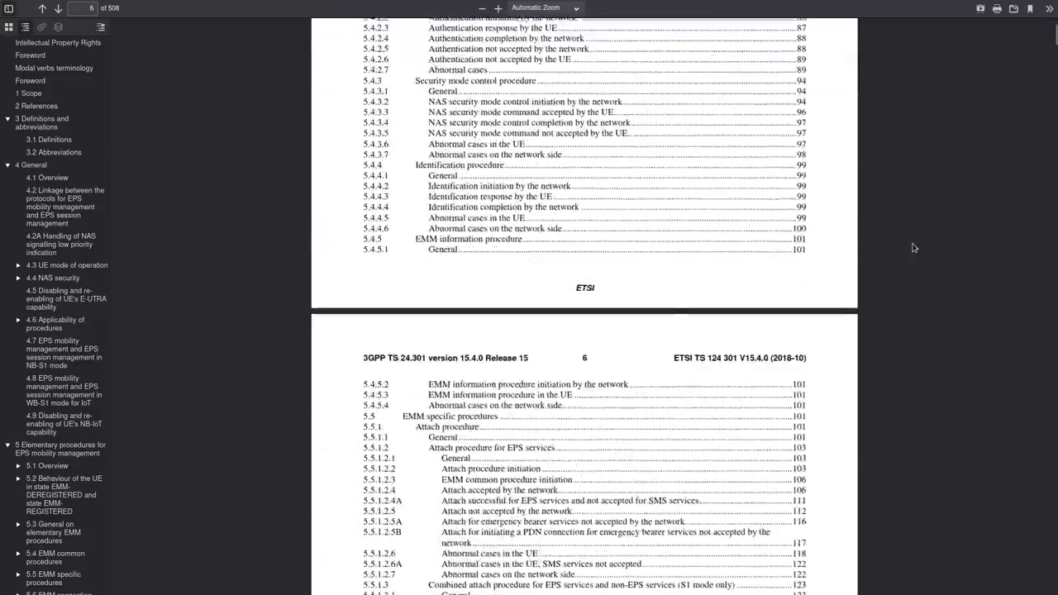
pyautogui.scroll(-3)
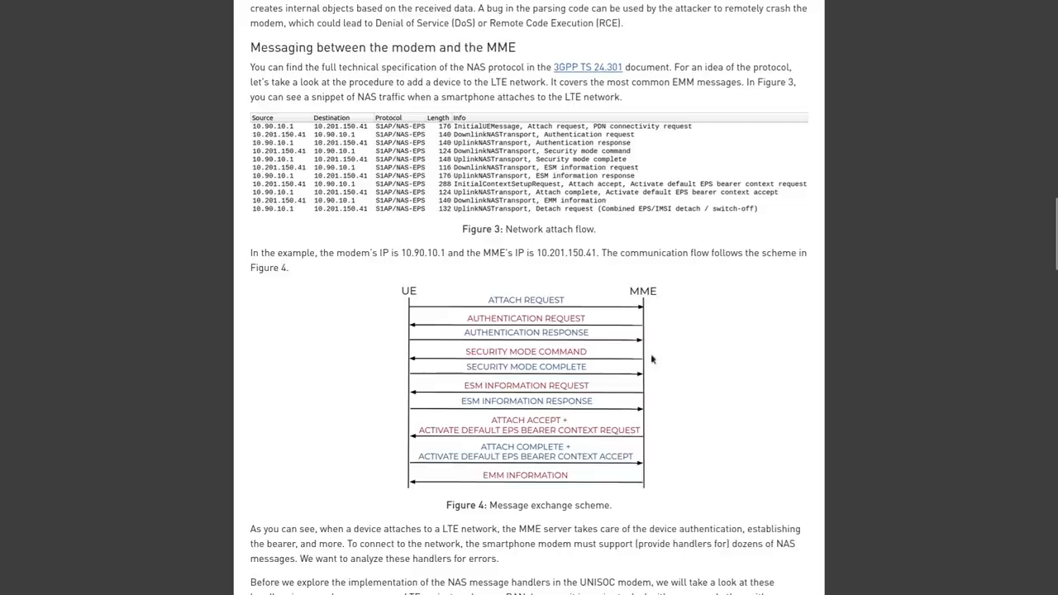
pyautogui.moveTo(671, 357)
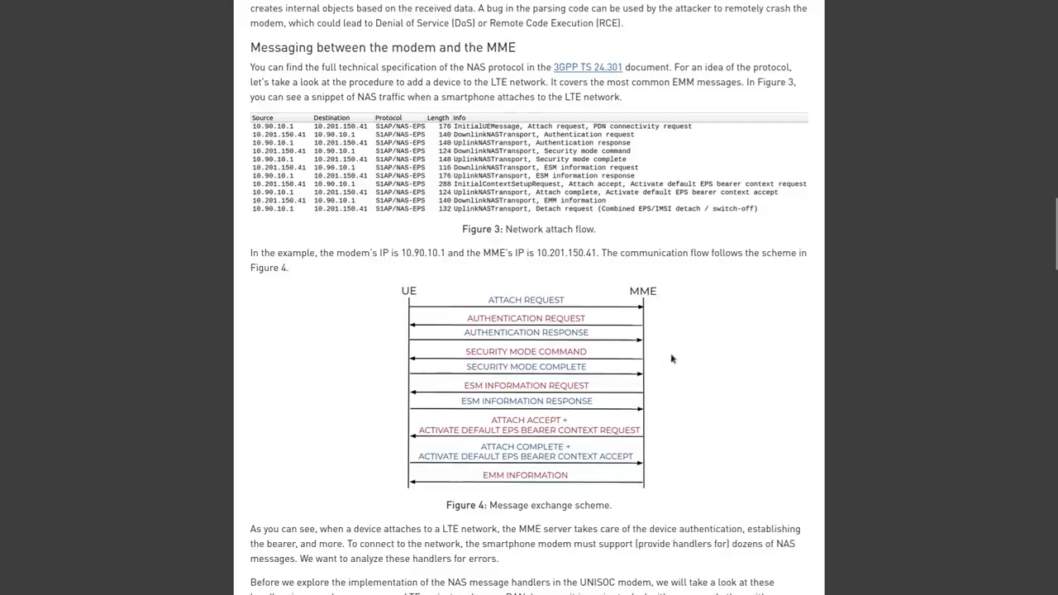
pyautogui.moveTo(410, 296)
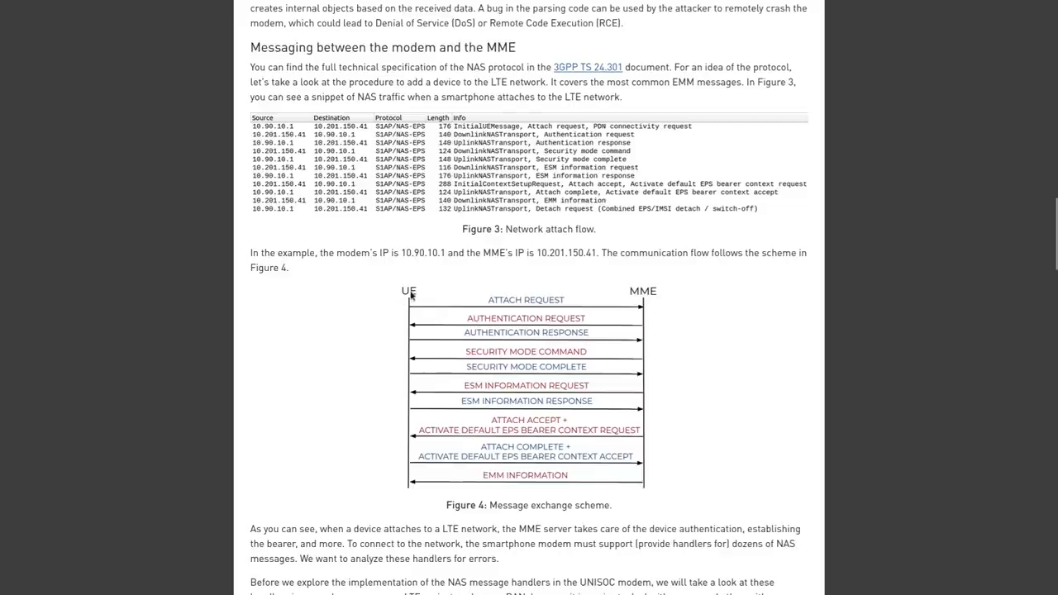
pyautogui.moveTo(668, 284)
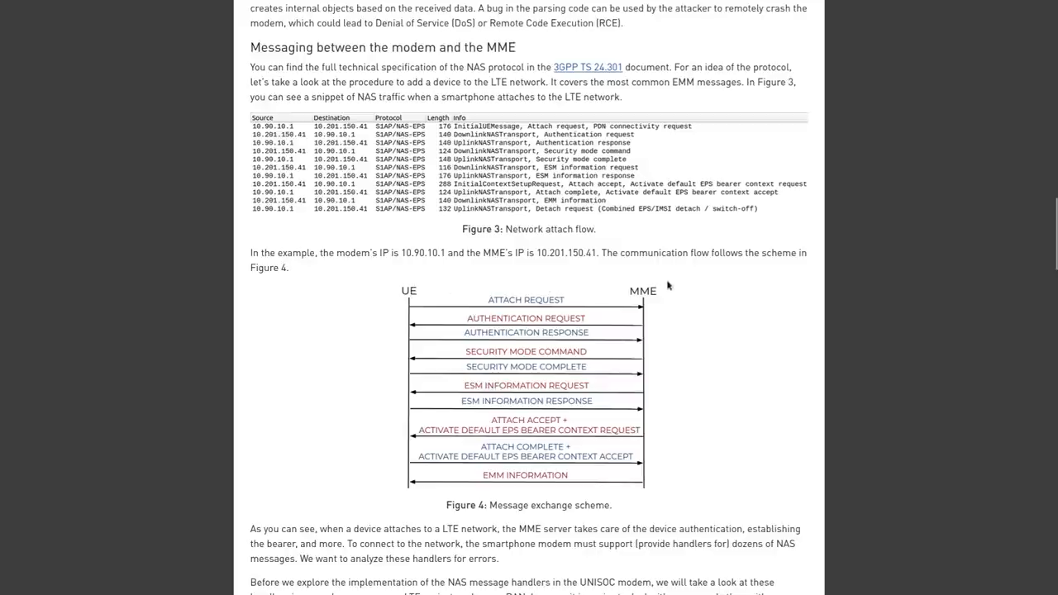
pyautogui.moveTo(441, 280)
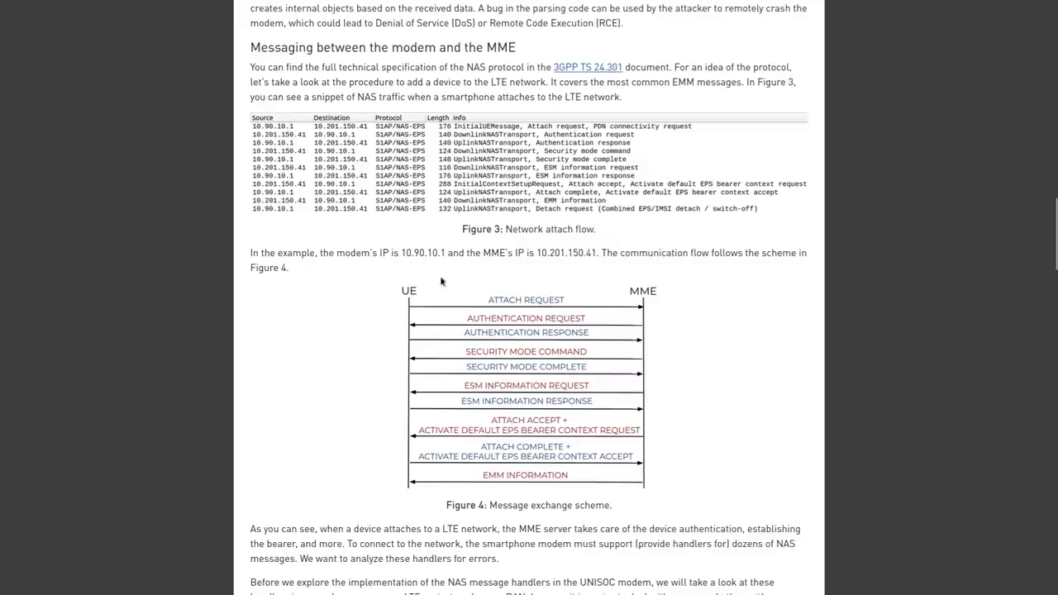
pyautogui.moveTo(688, 271)
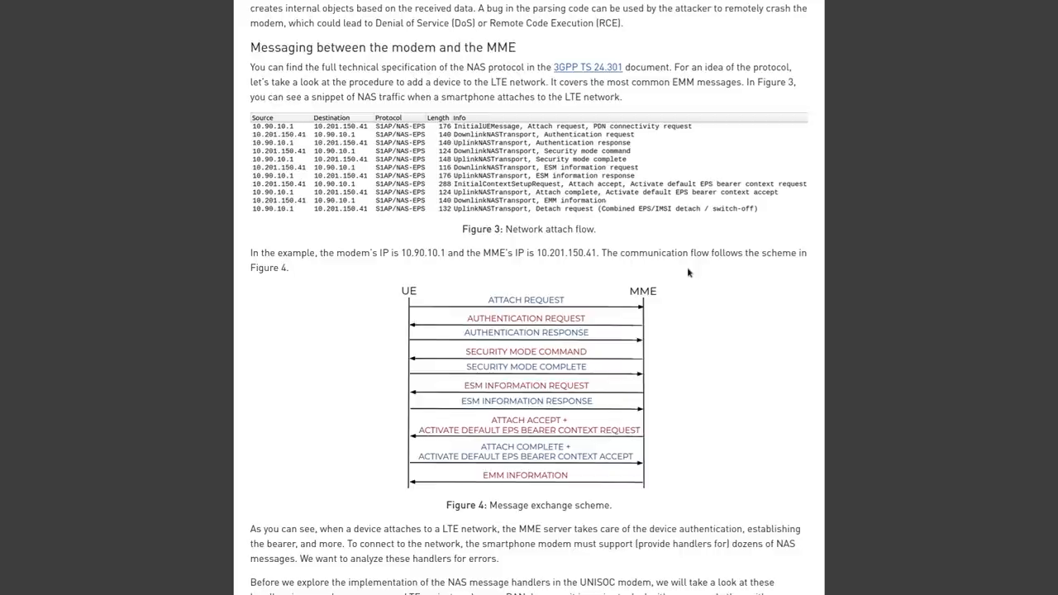
pyautogui.moveTo(463, 330)
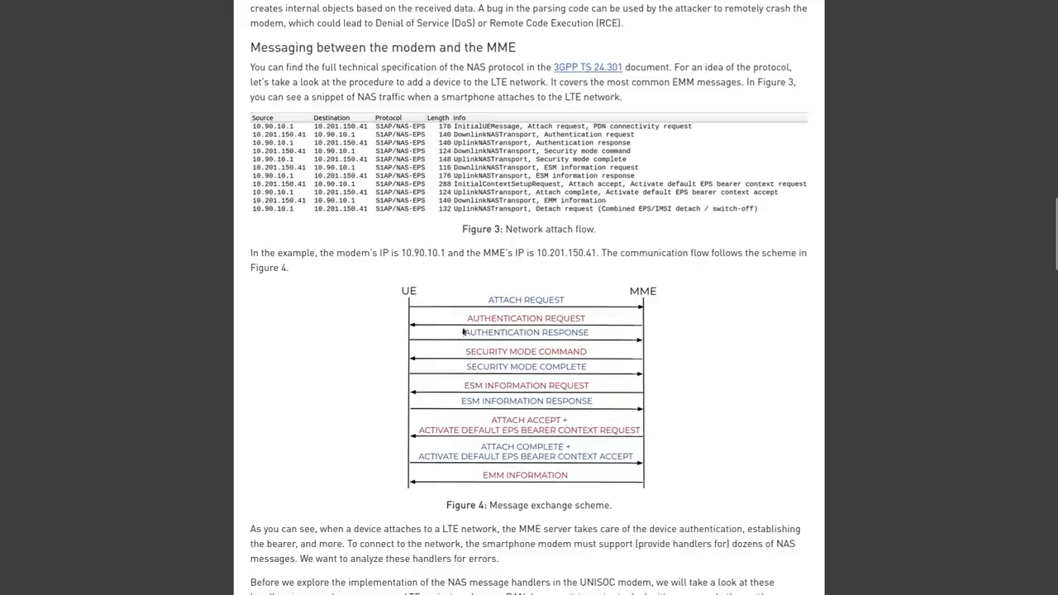
pyautogui.moveTo(614, 371)
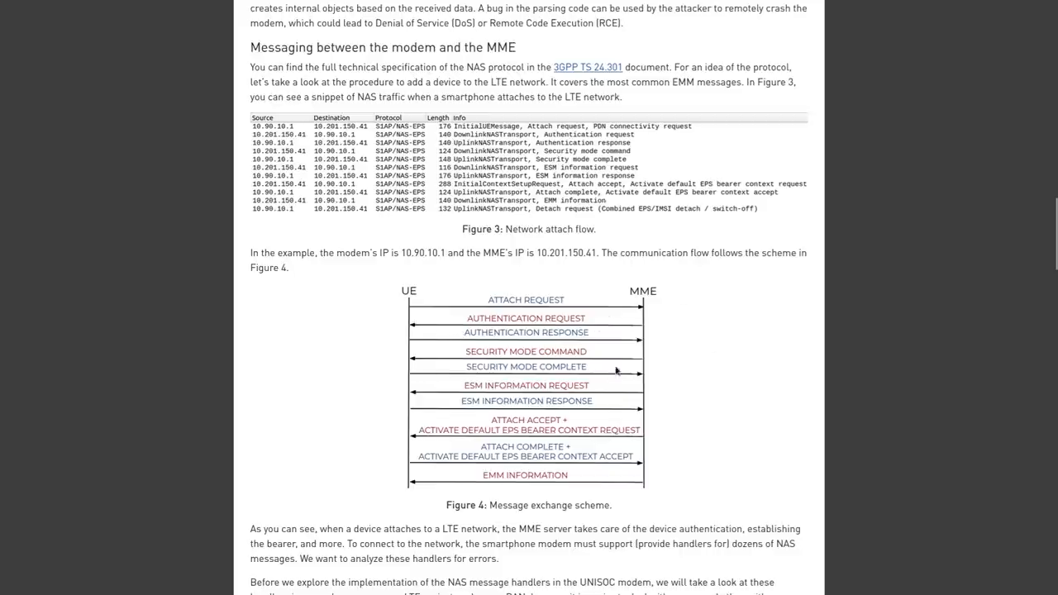
pyautogui.moveTo(651, 365)
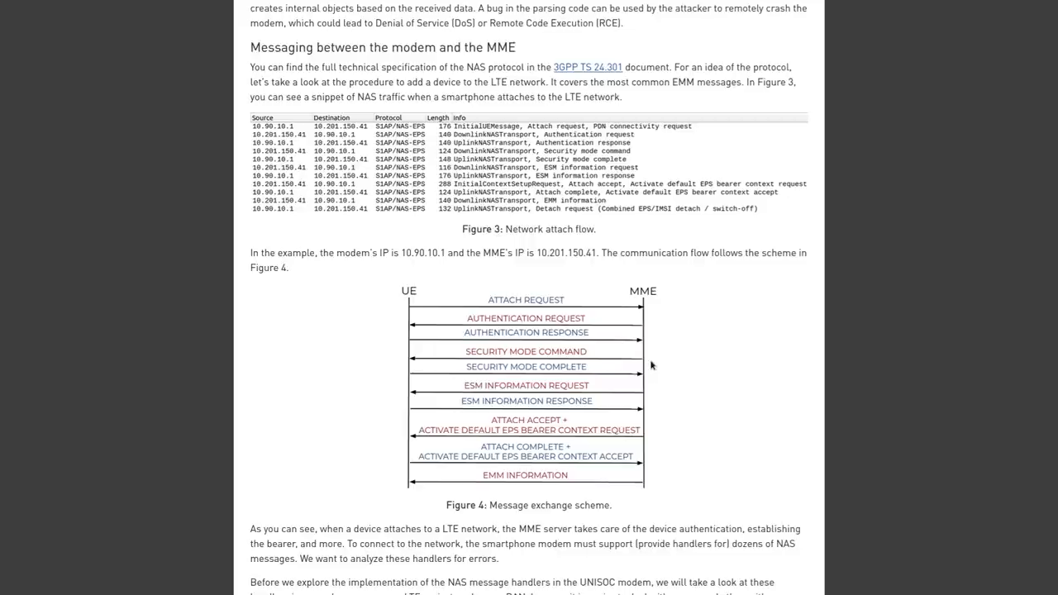
# Scroll past the Figure 5 attach-accept message to srsRAN's emergency-number parsing code example
pyautogui.scroll(-3)
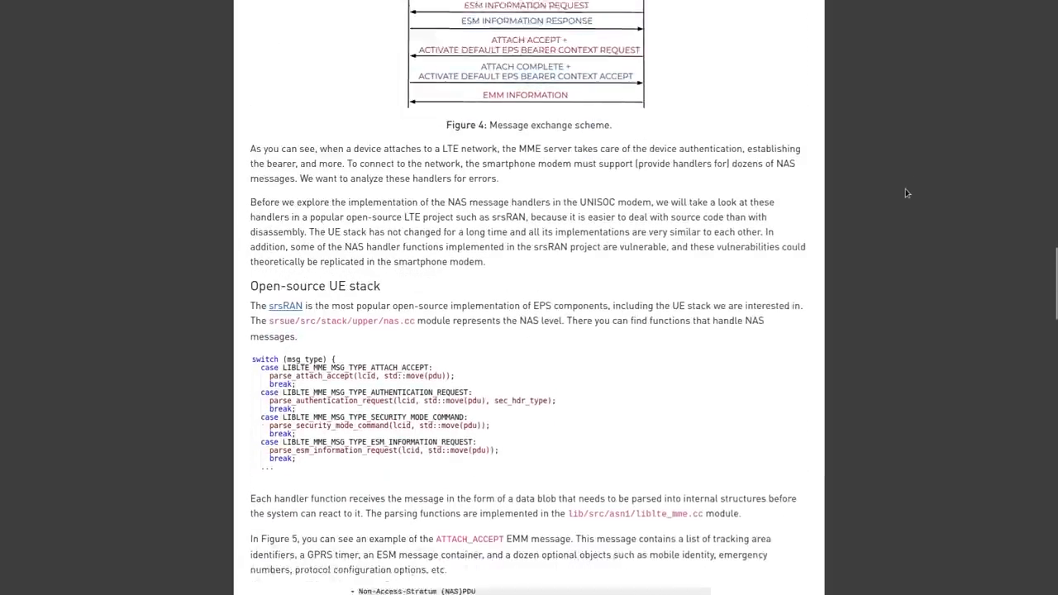
pyautogui.scroll(-3)
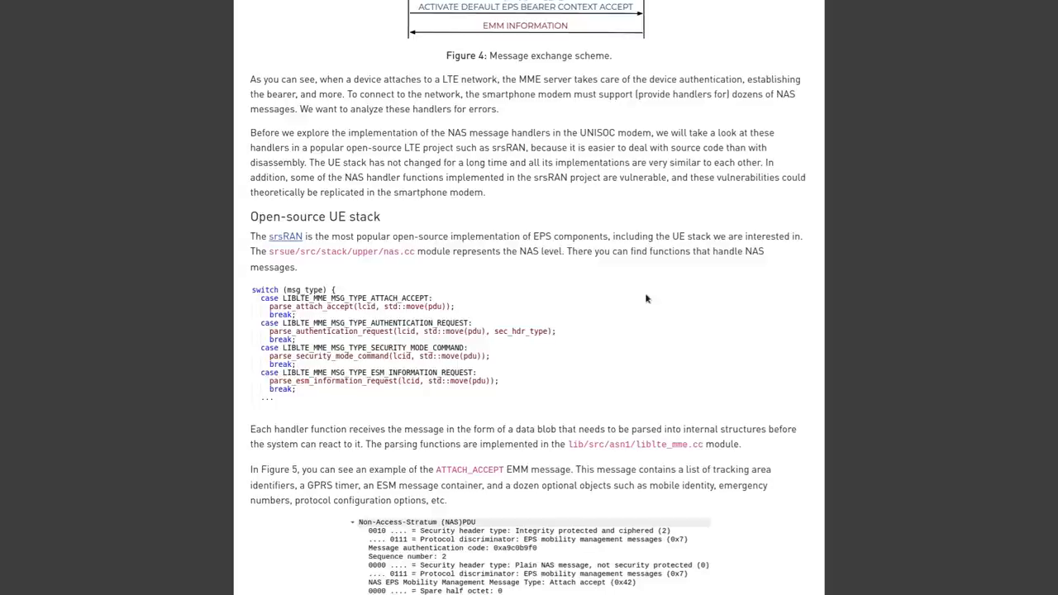
pyautogui.click(284, 237)
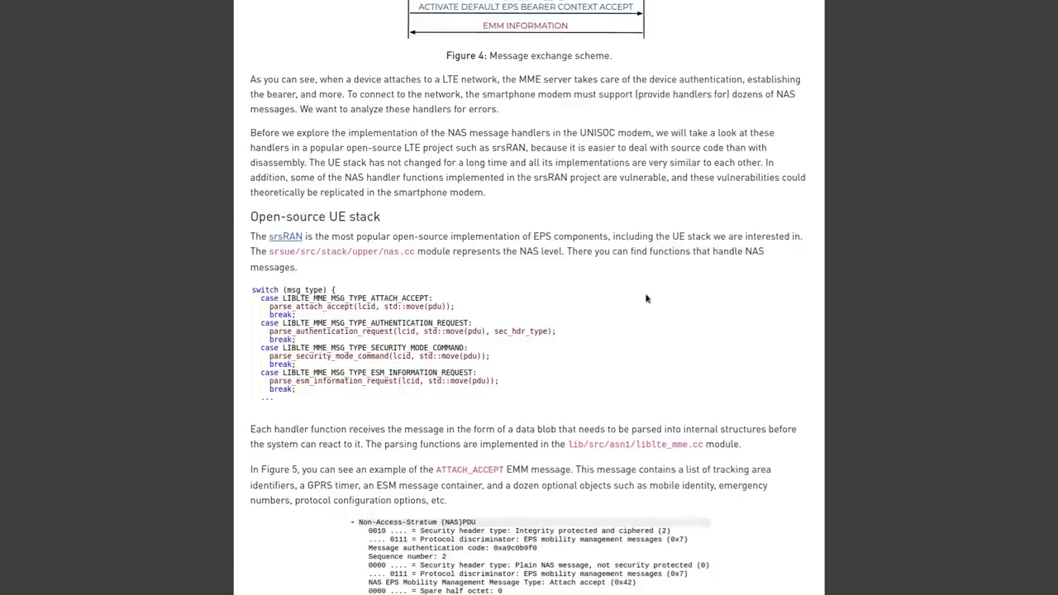
pyautogui.scroll(-3)
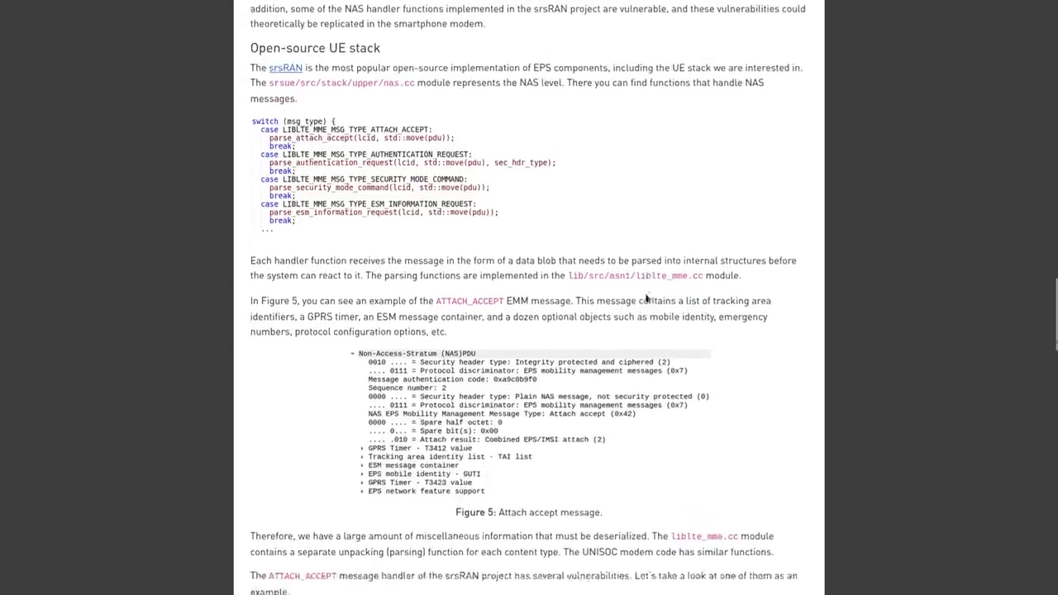
pyautogui.scroll(-3)
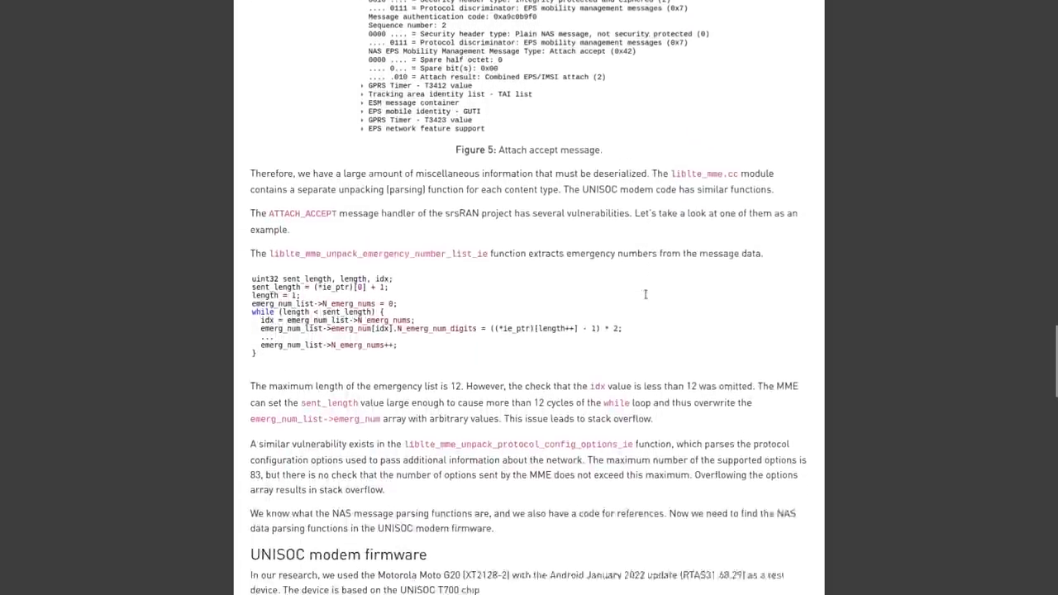
pyautogui.scroll(-3)
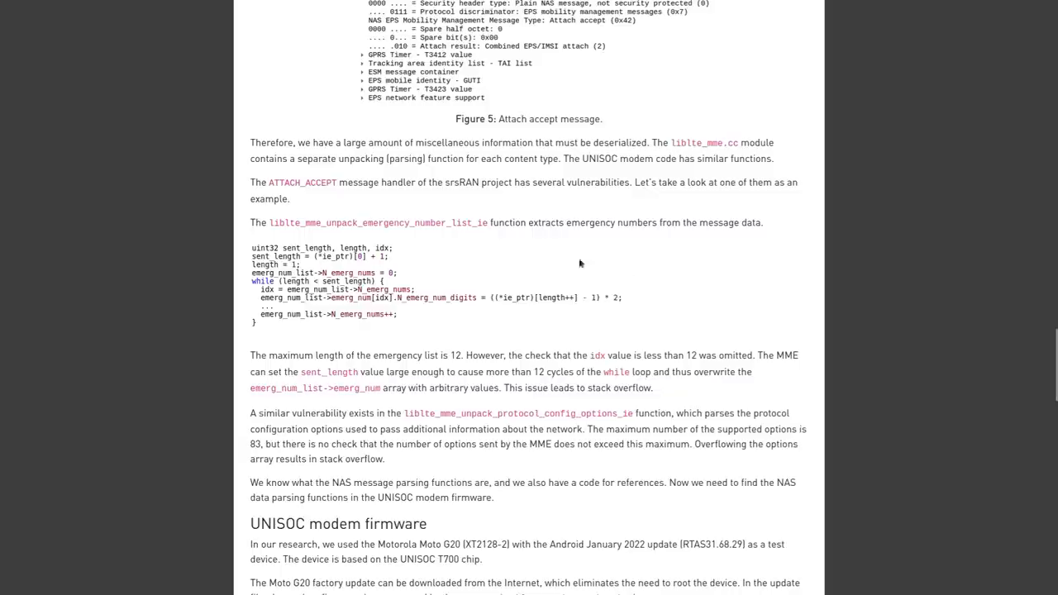
# Highlight ATTACH_ACCEPT briefly, then highlight the liblte_mme_unpack_emergency_number_list_ie function name
pyautogui.doubleClick(303, 181)
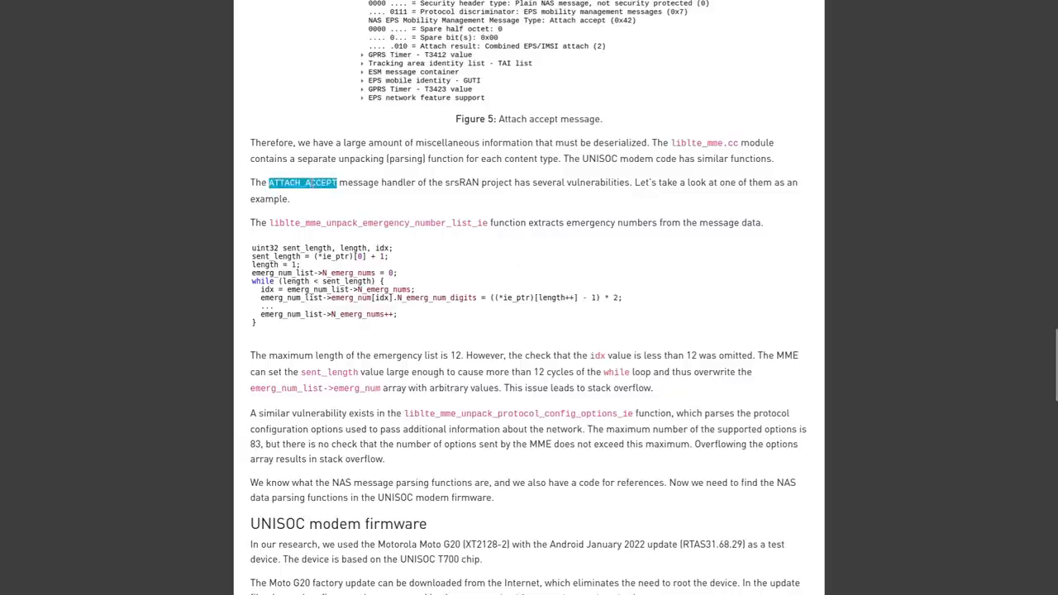
pyautogui.click(443, 197)
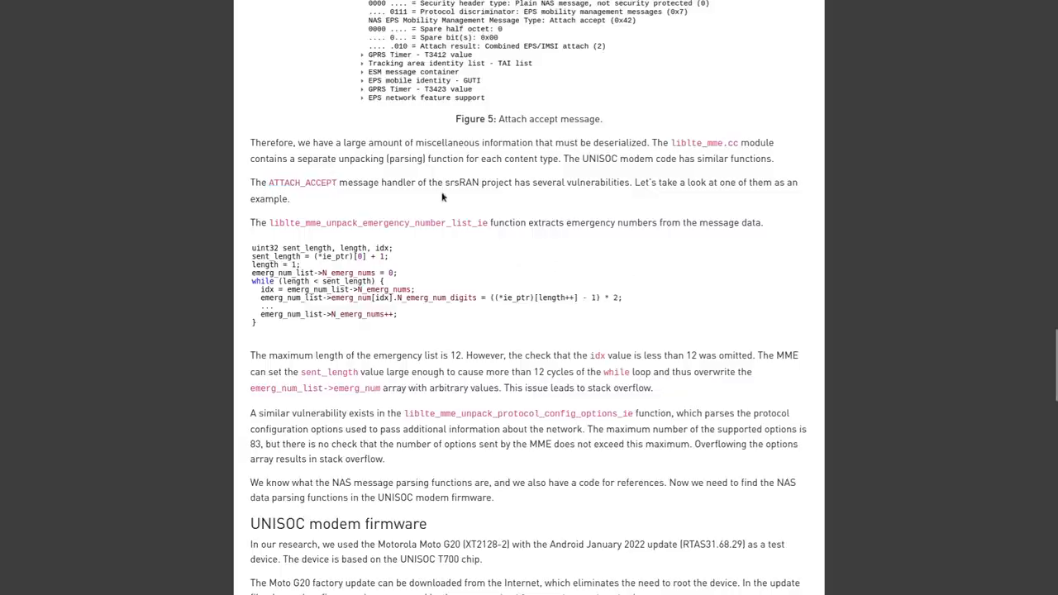
pyautogui.scroll(3)
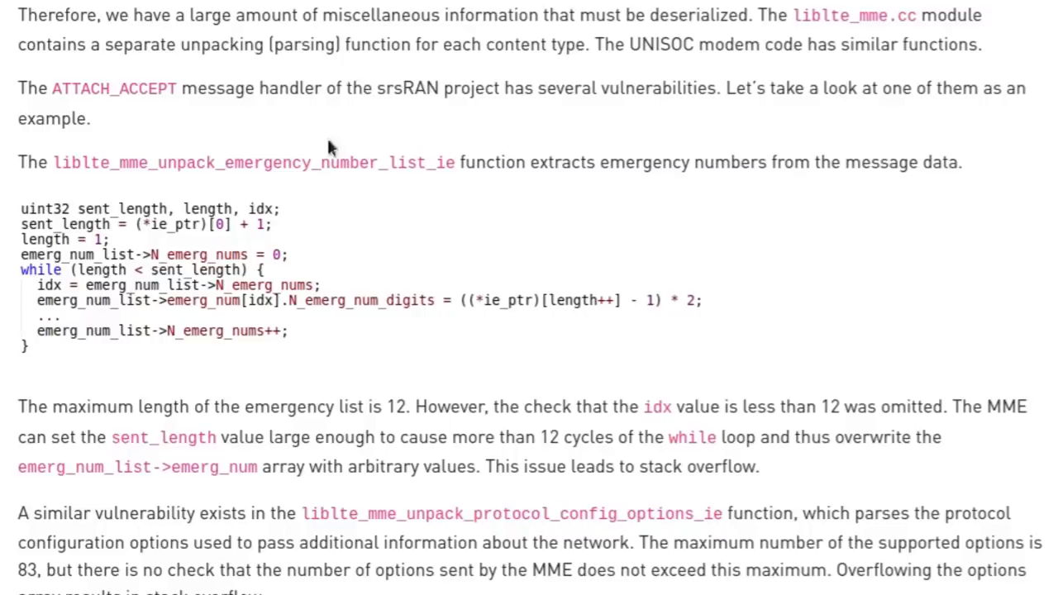
pyautogui.doubleClick(253, 162)
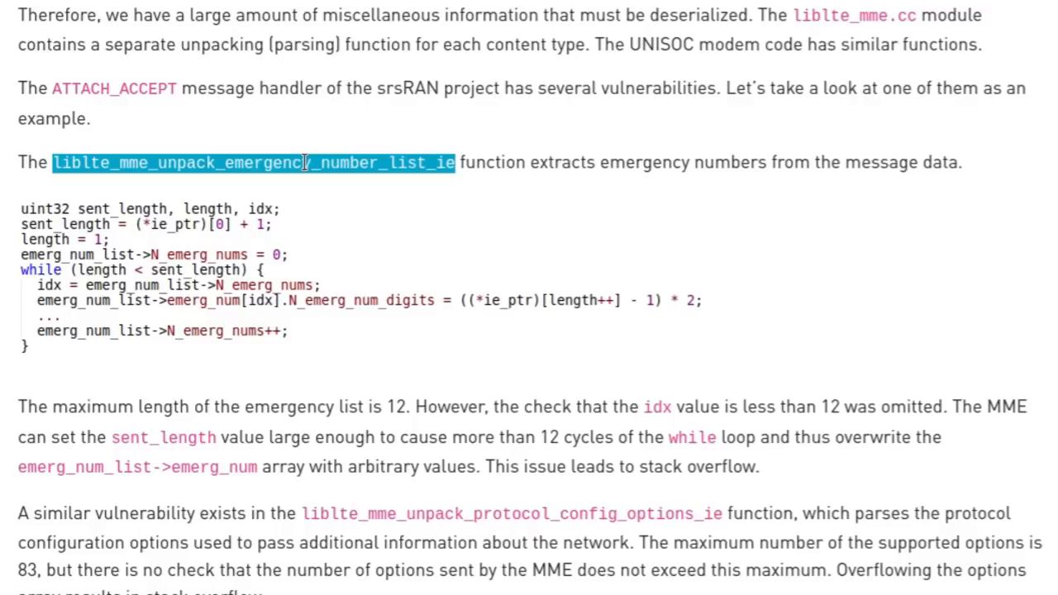
pyautogui.moveTo(256, 284)
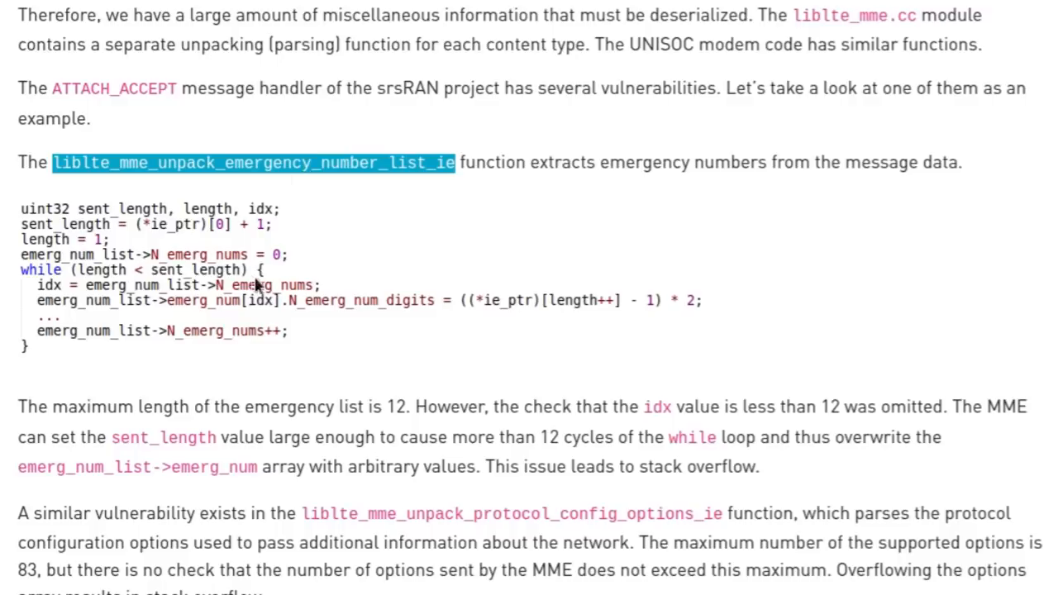
pyautogui.moveTo(670, 306)
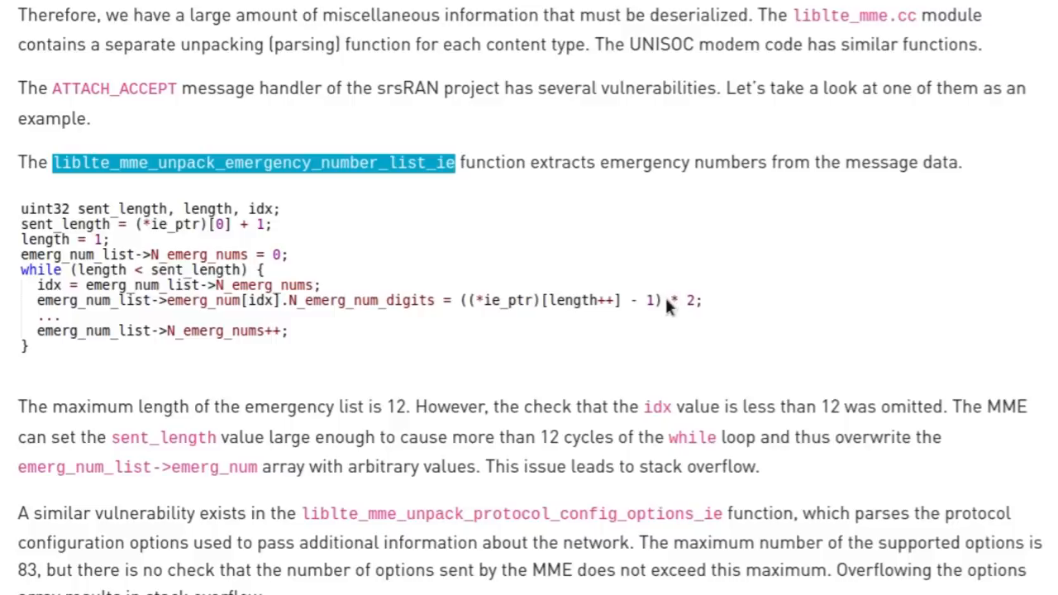
pyautogui.moveTo(240, 297)
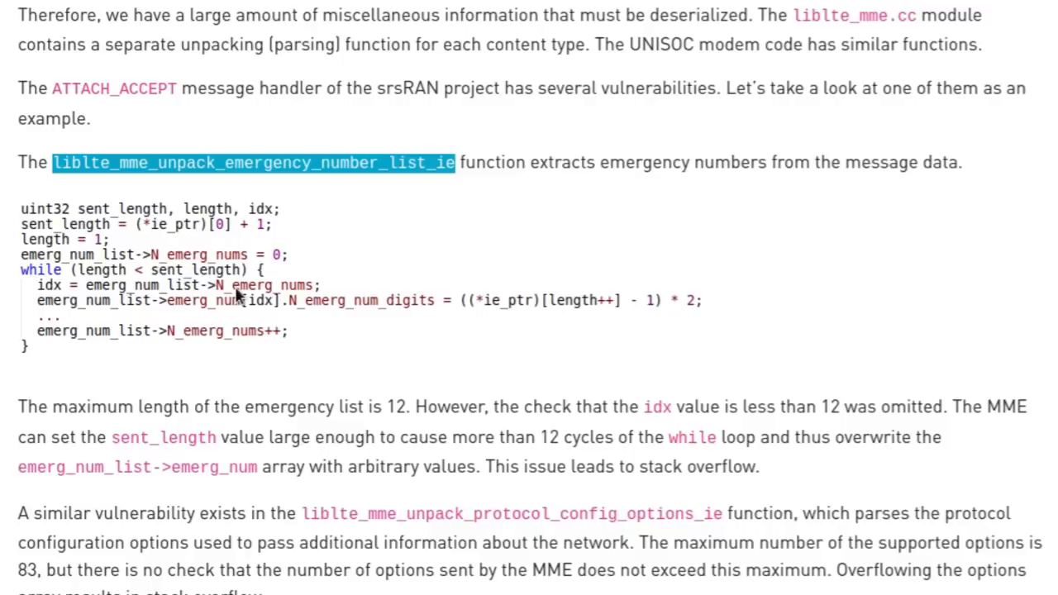
pyautogui.moveTo(63, 301)
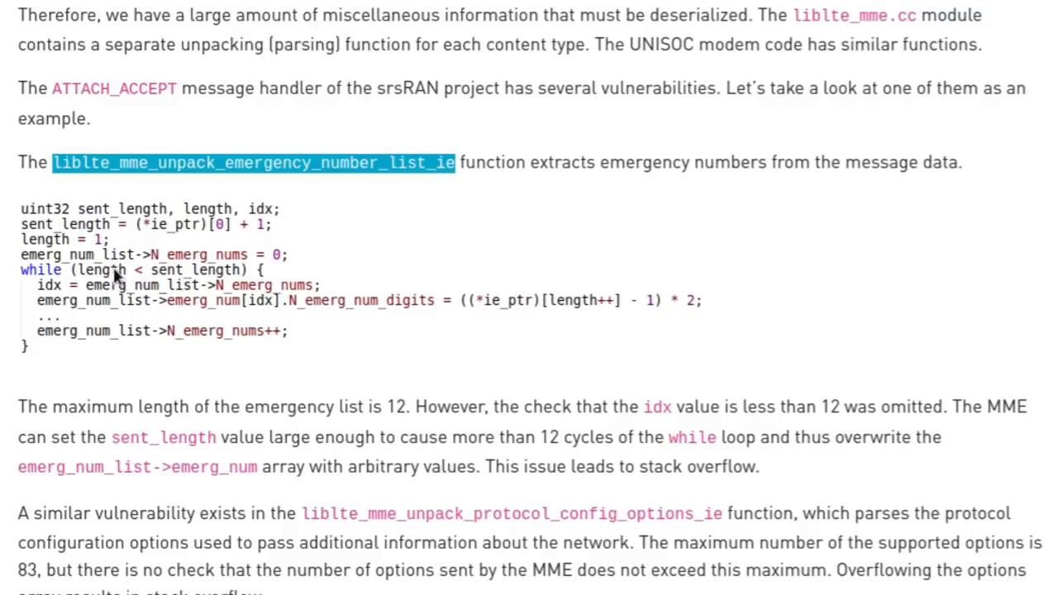
pyautogui.moveTo(89, 346)
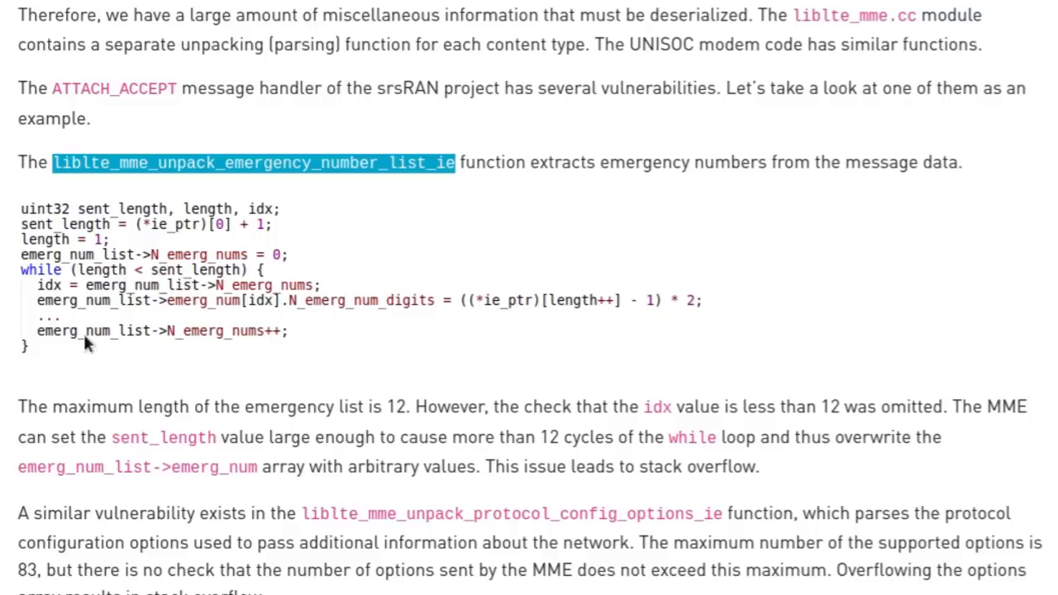
pyautogui.moveTo(79, 312)
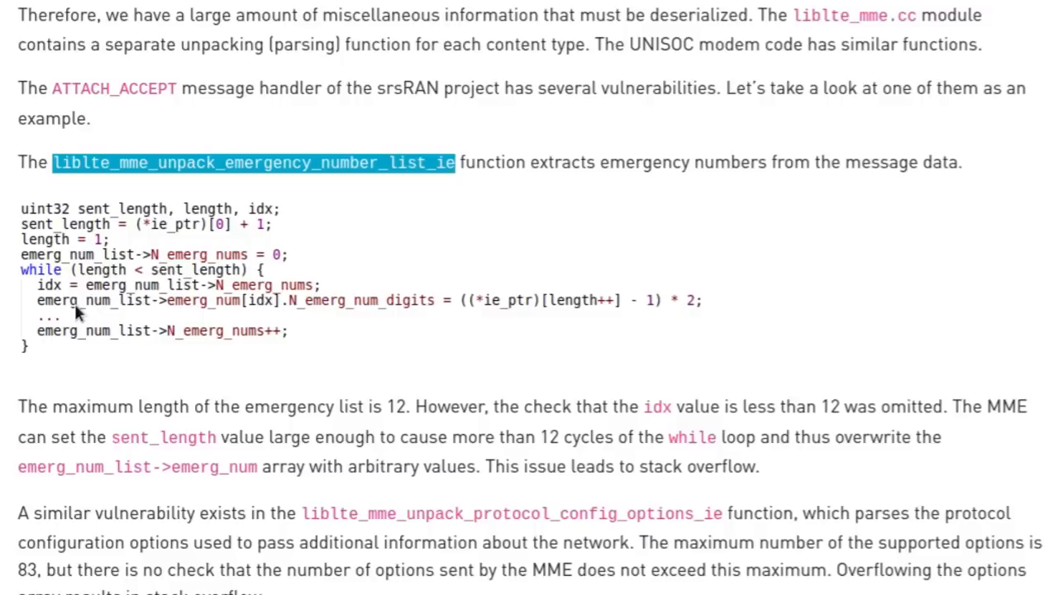
# Scroll below the code example and highlight liblte_mme_unpack_protocol_config_options_ie
pyautogui.scroll(-3)
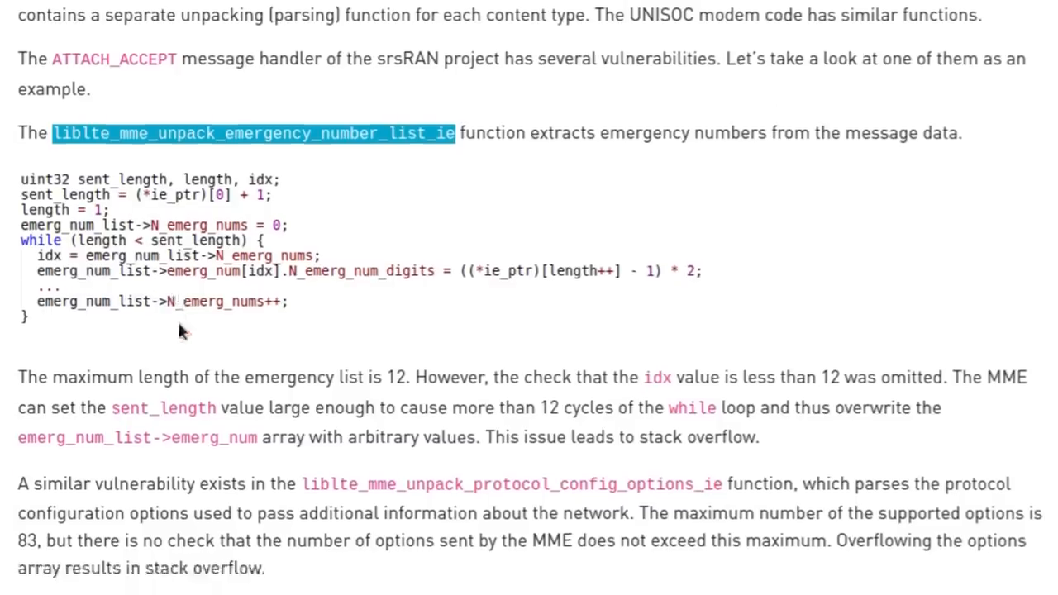
pyautogui.scroll(-3)
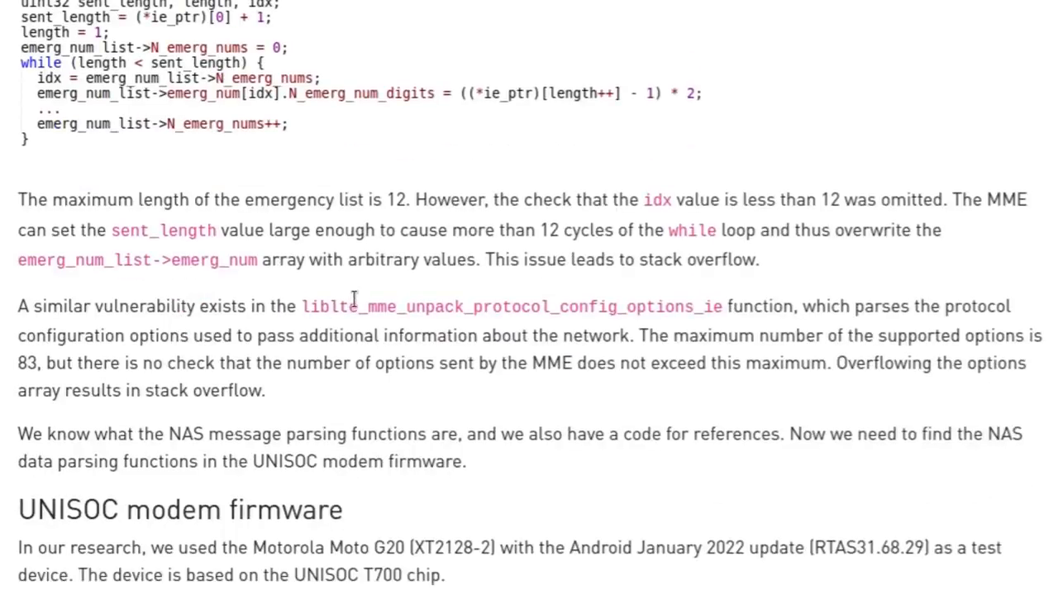
pyautogui.doubleClick(511, 306)
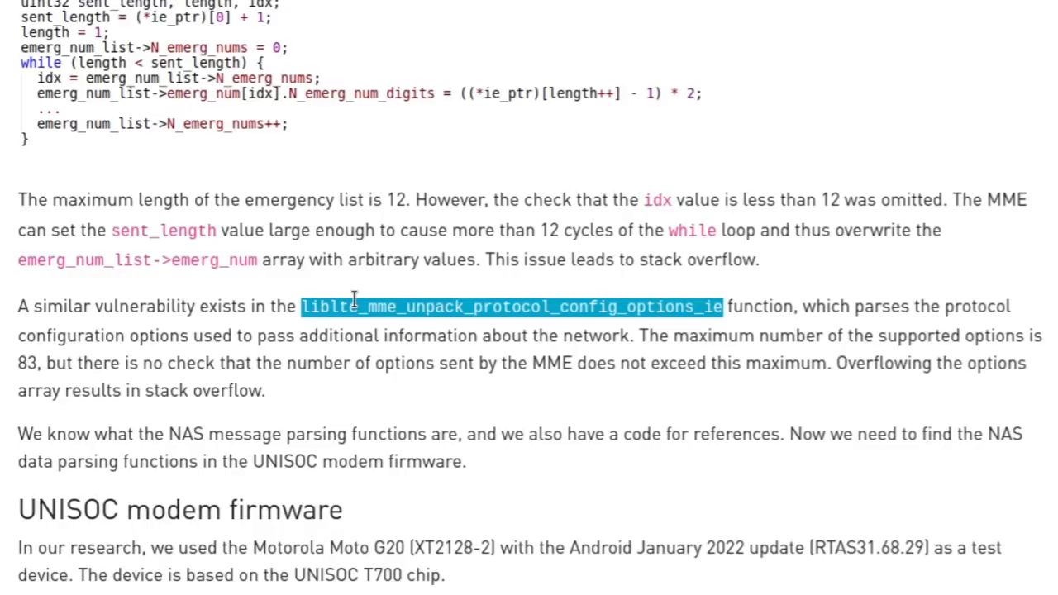
pyautogui.moveTo(568, 283)
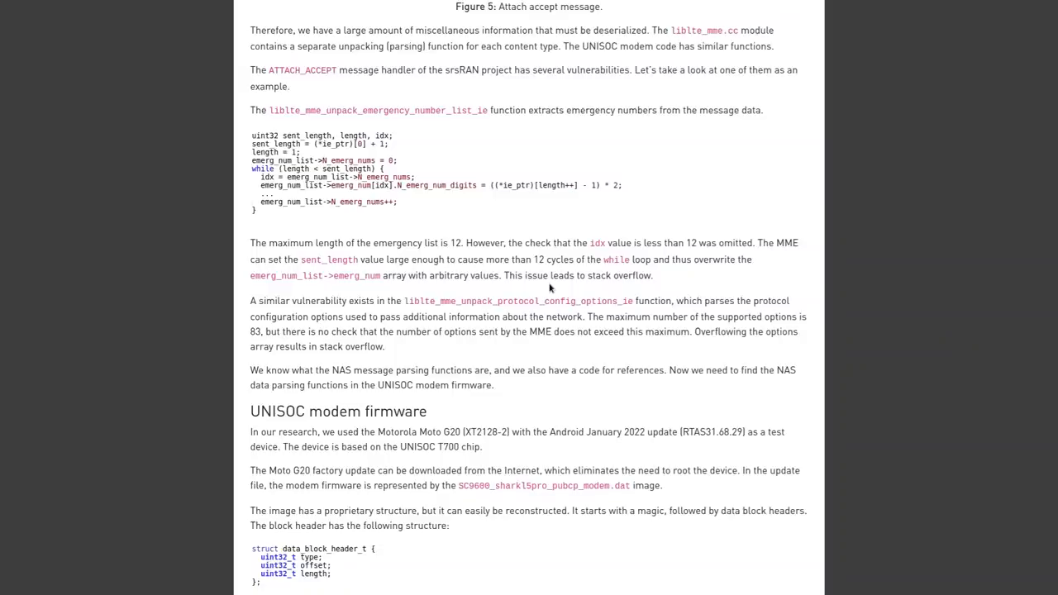
pyautogui.scroll(-3)
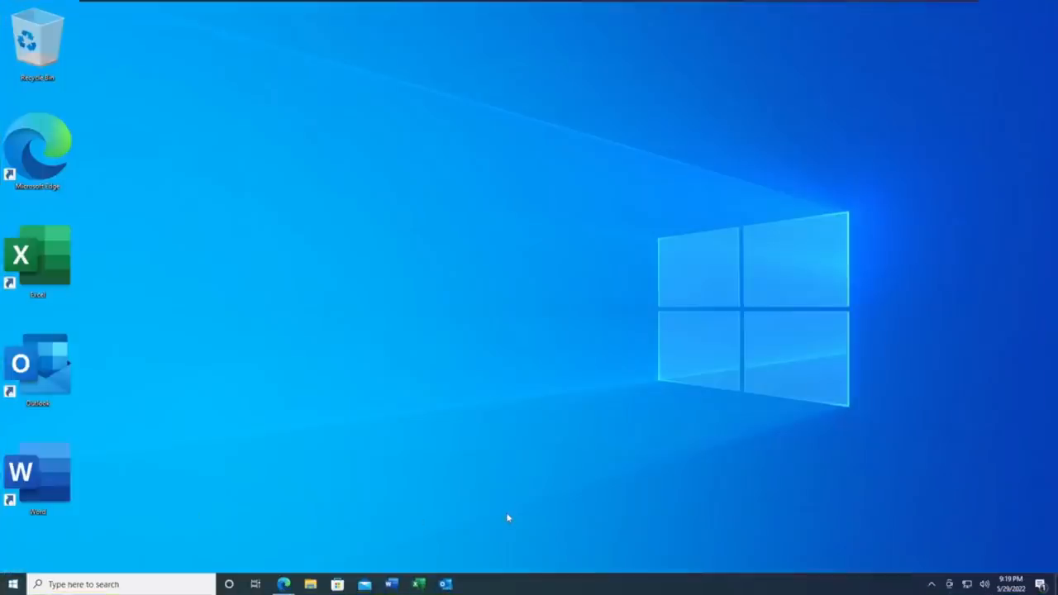
# Open Downloads, preview testing.rtf to trigger the PWNED message box, and dismiss it
pyautogui.write('Down')
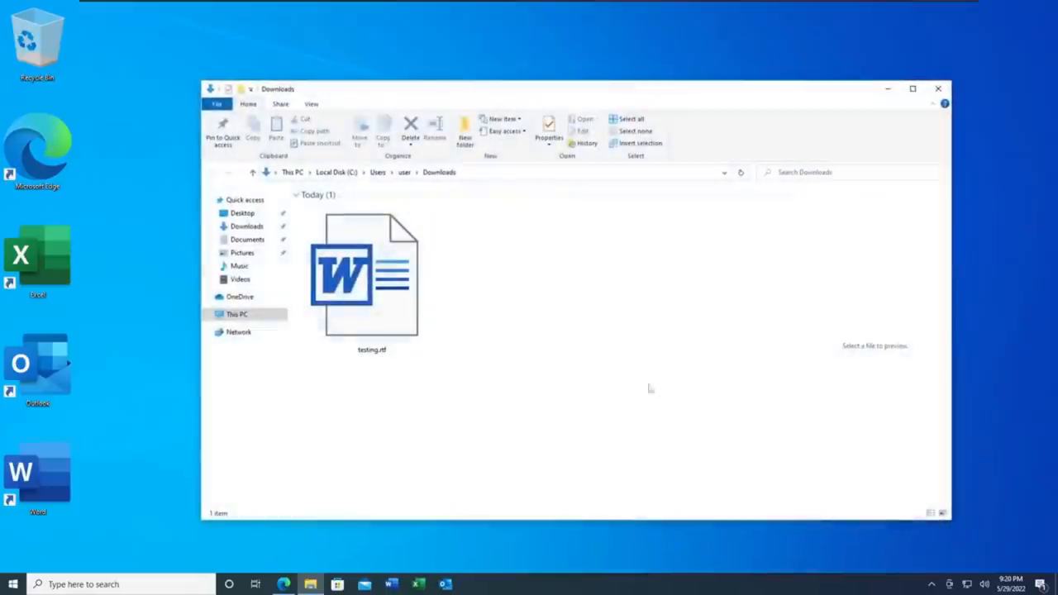
pyautogui.click(363, 272)
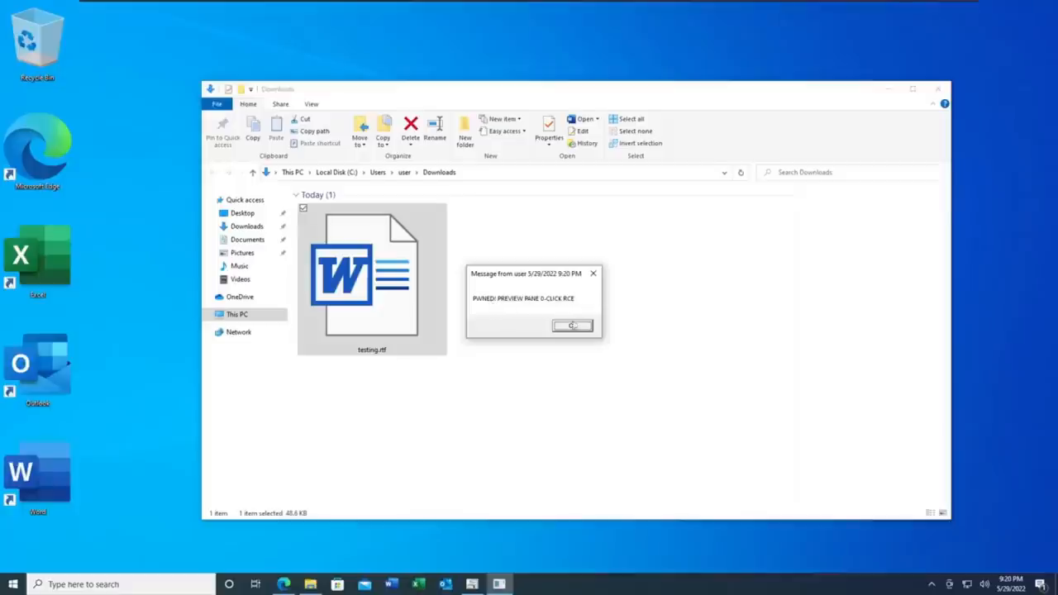
pyautogui.click(572, 324)
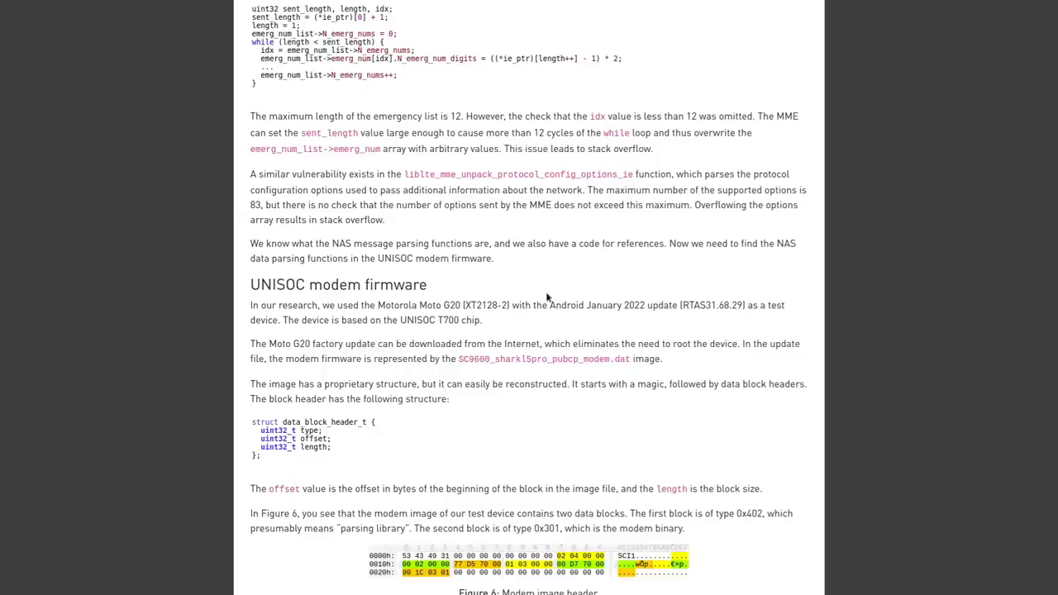
pyautogui.moveTo(697, 317)
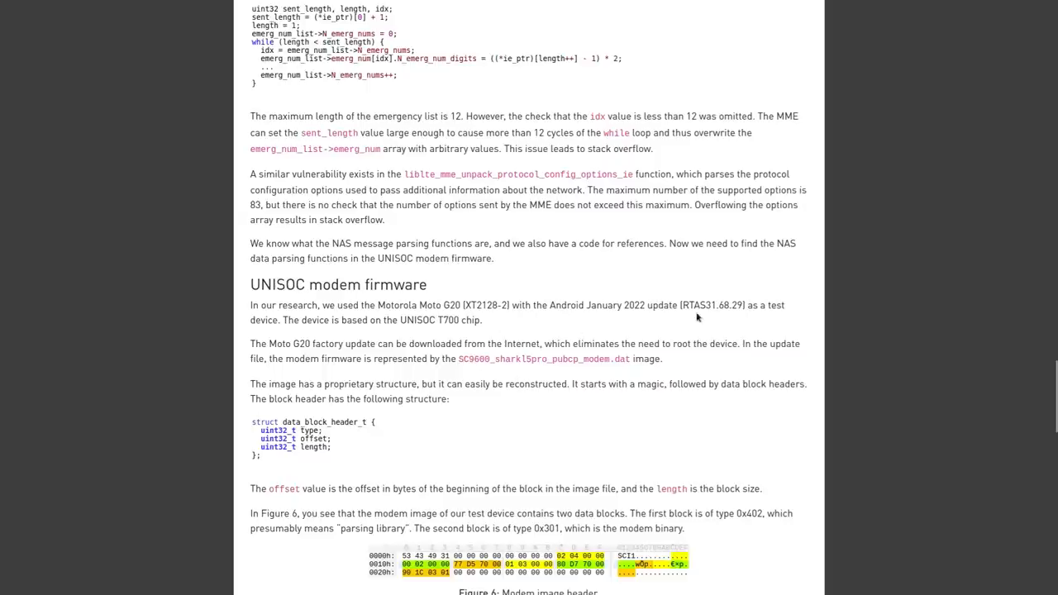
# Scroll to the article's CVE-2022-20210 Summary, then show the Android Security Bulletins page
pyautogui.scroll(-3)
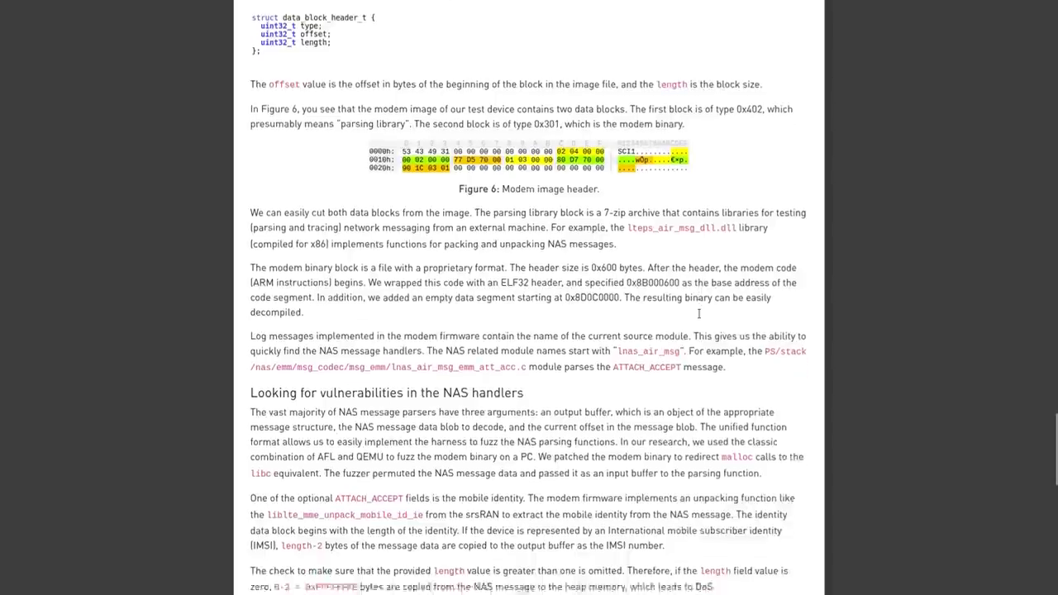
pyautogui.scroll(-3)
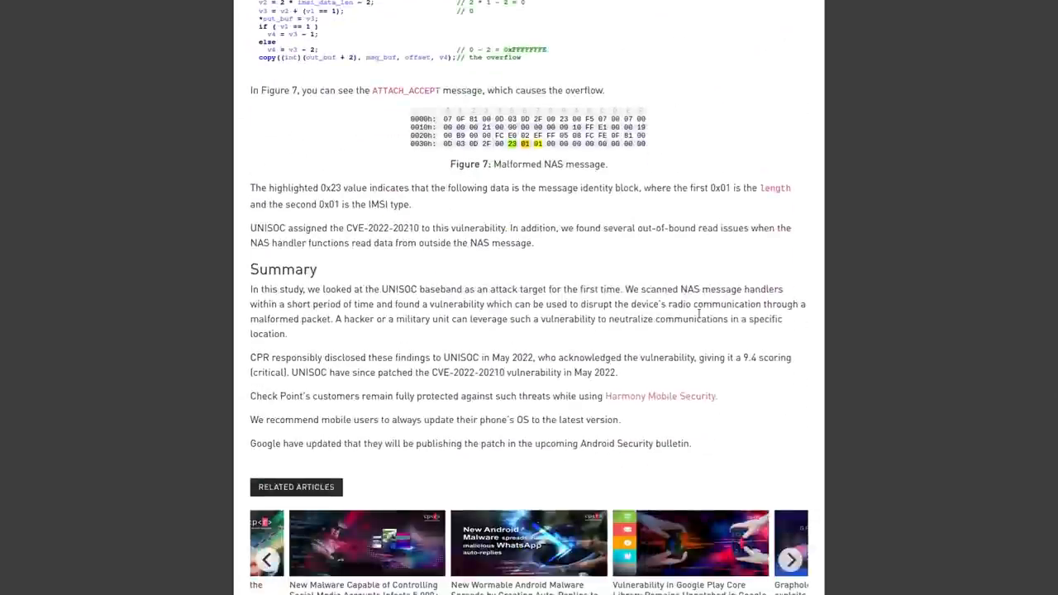
pyautogui.scroll(3)
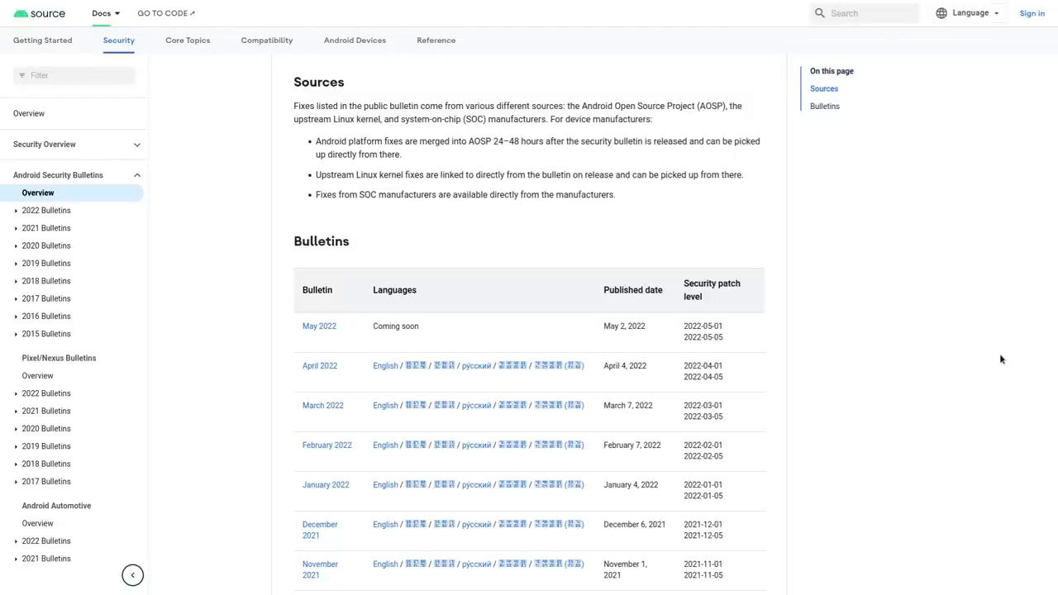
pyautogui.moveTo(913, 327)
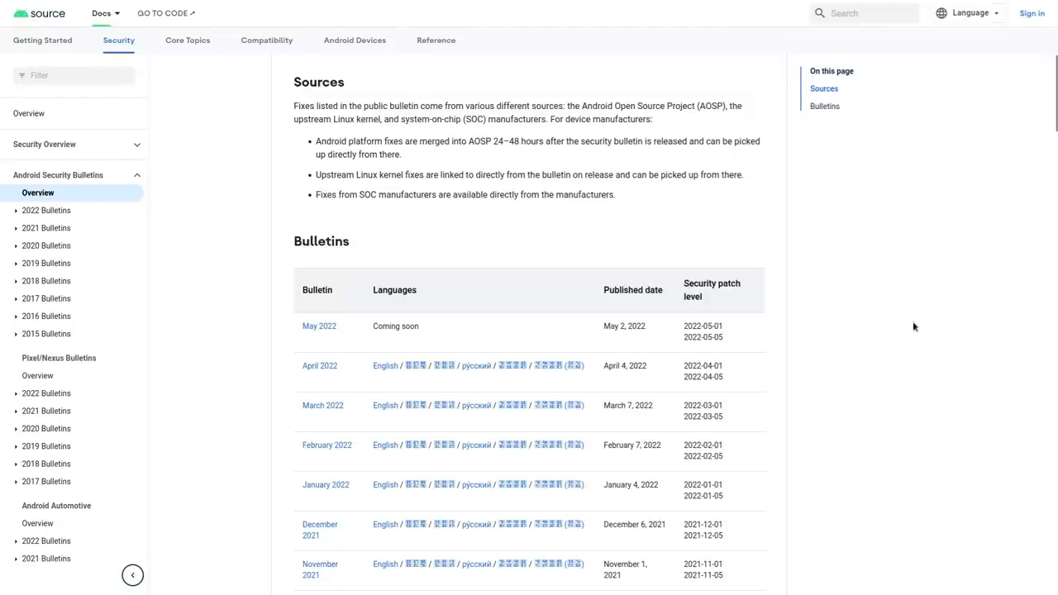